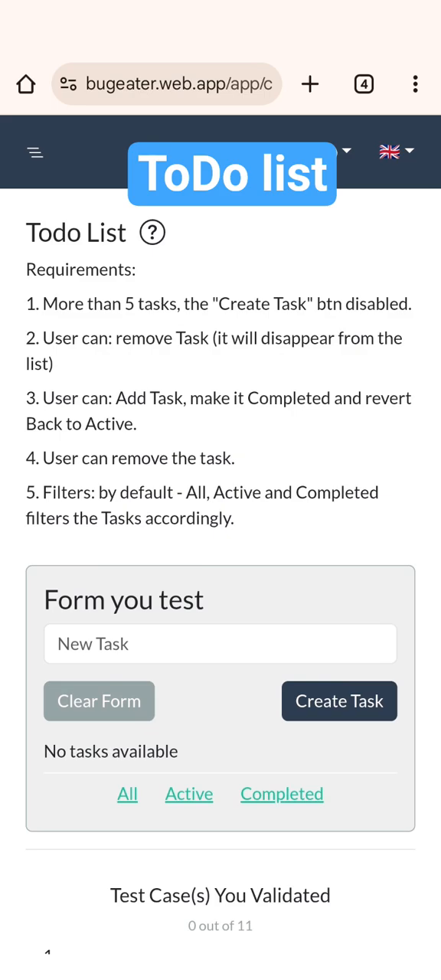
Scroll down to the 'Form you test' panel and the validated test-case list.
{"action": "scroll", "scroll_direction": "down", "scroll_amount": 3}
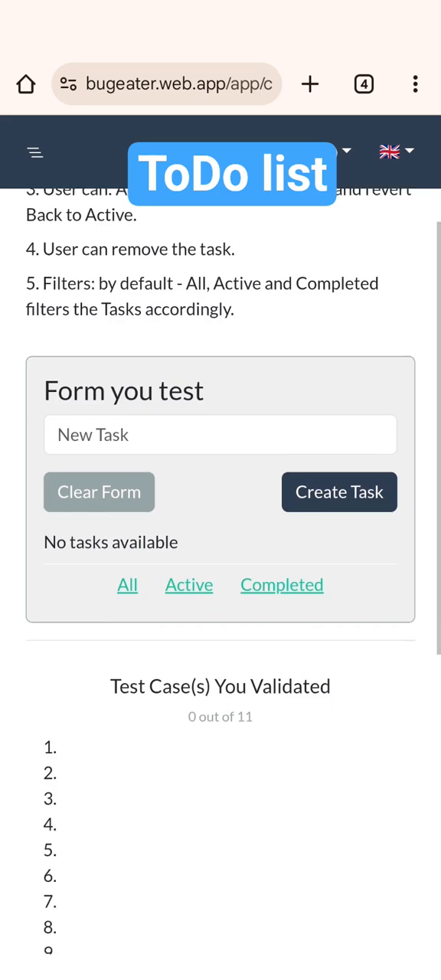
{"action": "scroll", "scroll_direction": "down", "scroll_amount": 3}
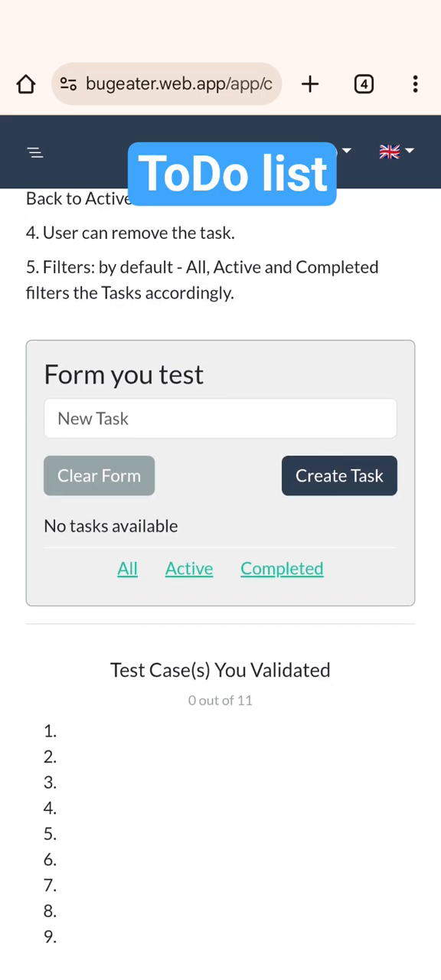
Create a task named 'Test task1' with English keyboard input, reaching 1 of 11 validated.
{"action": "left_click", "coordinate": [221, 418]}
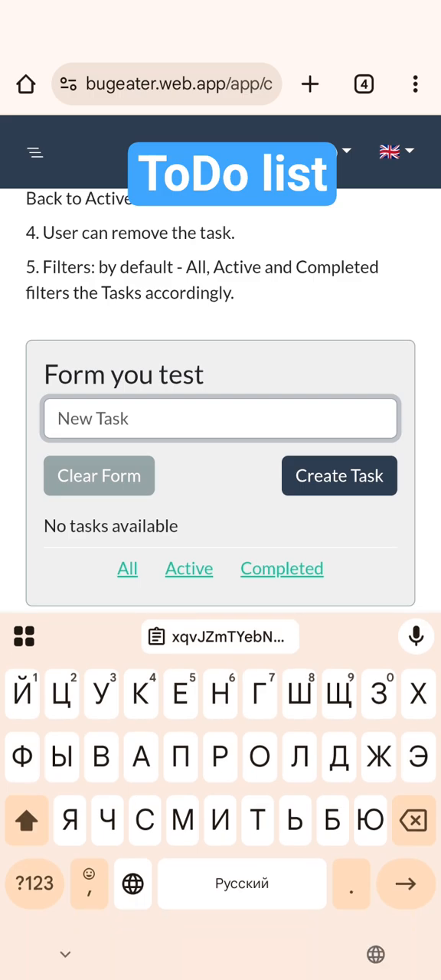
{"action": "left_click", "coordinate": [132, 884]}
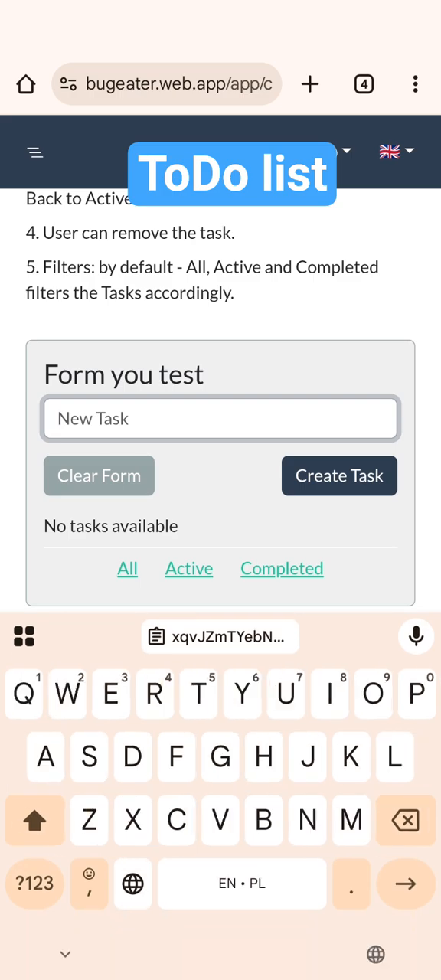
{"action": "type", "text": "T"}
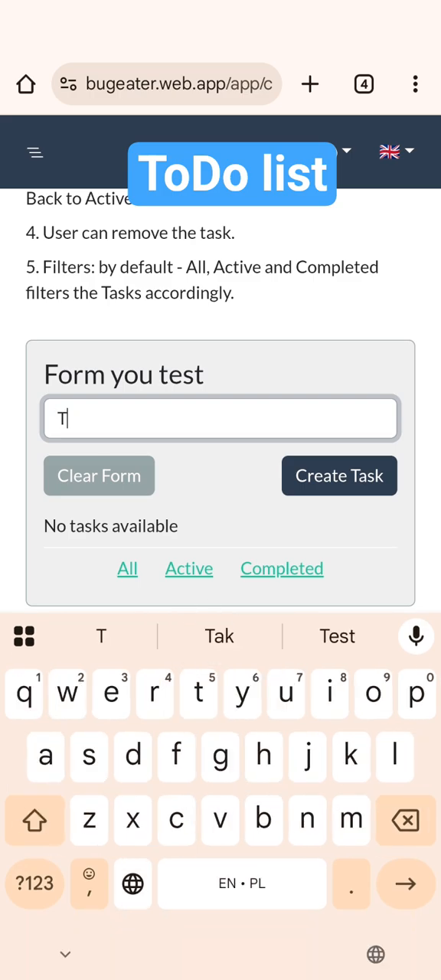
{"action": "type", "text": "est tad"}
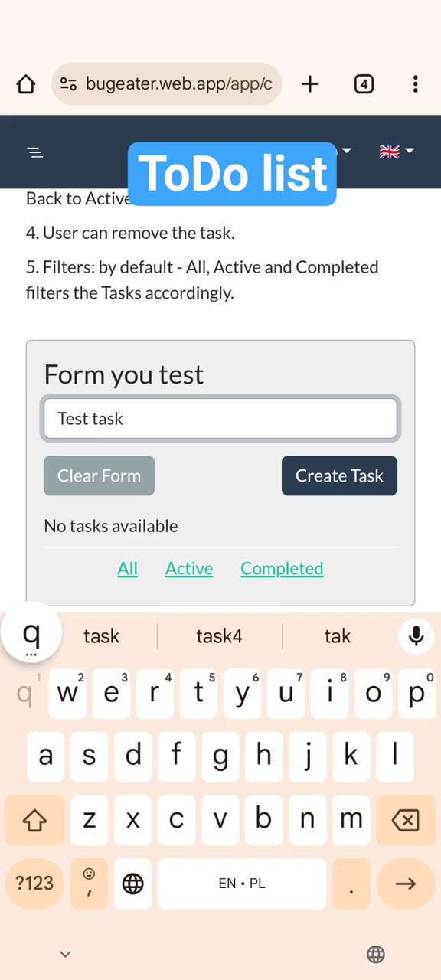
{"action": "left_click", "coordinate": [340, 474]}
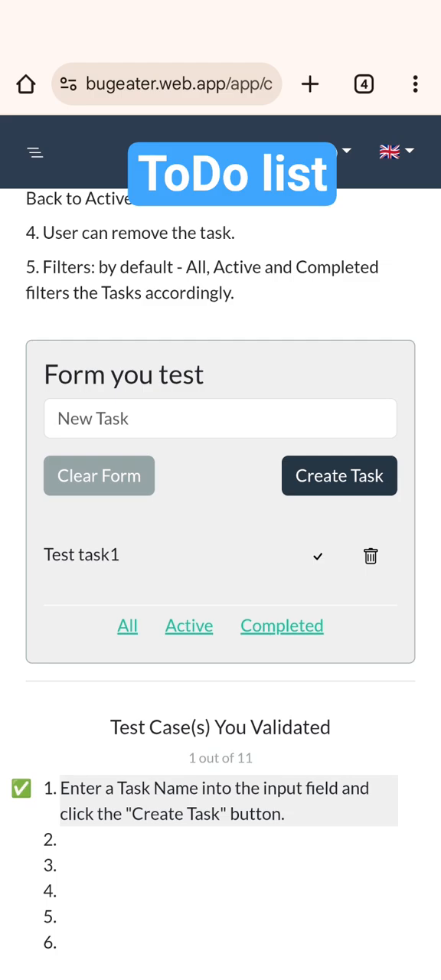
Attempt to create a task with an empty name, validating the 0-character case (2 of 11).
{"action": "left_click", "coordinate": [220, 418]}
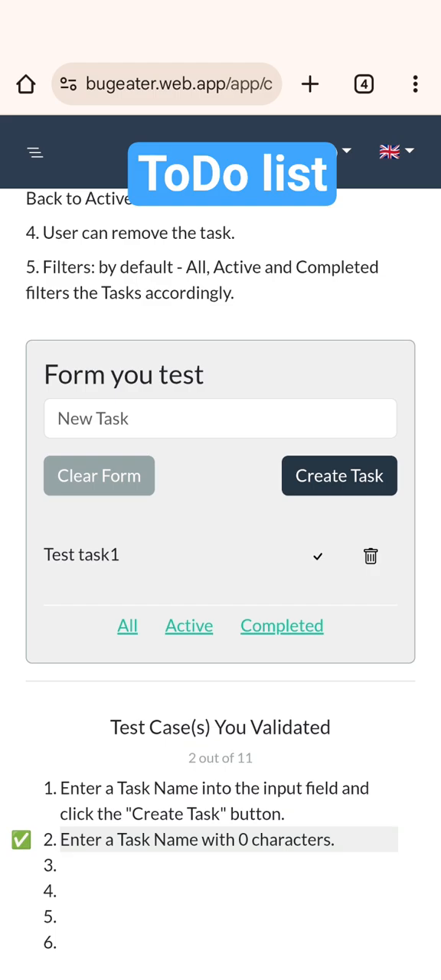
Create a task with a random-character name longer than 255 characters, reaching 3 of 11.
{"action": "left_click", "coordinate": [221, 418]}
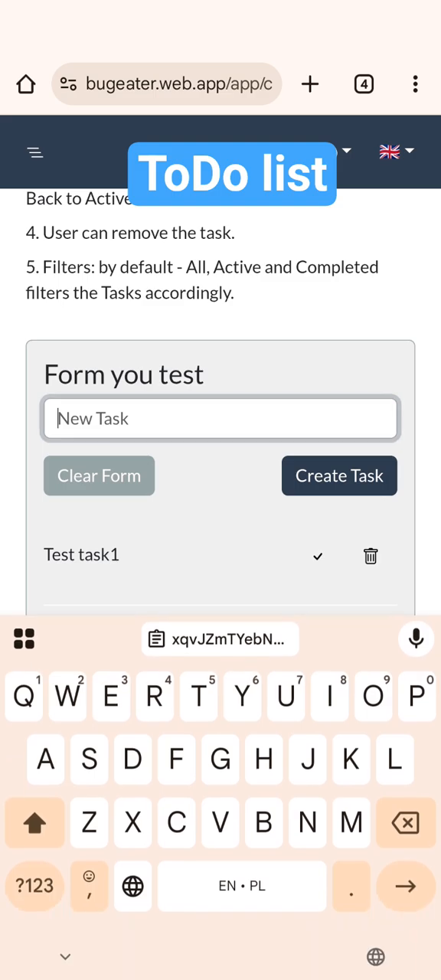
{"action": "type", "text": "UEoHnJkrPZxLvTYgqmaNbRXwSJzFLktYV"}
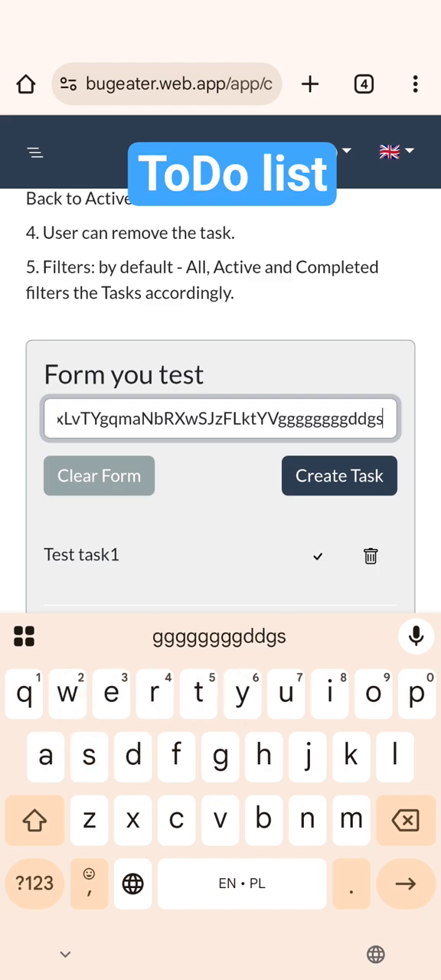
{"action": "type", "text": "fffgh"}
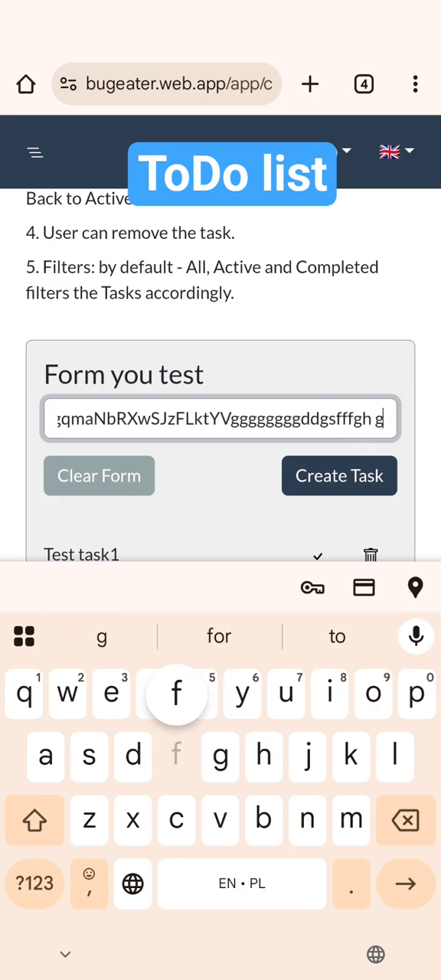
{"action": "type", "text": "gfdgyjjggfddgj"}
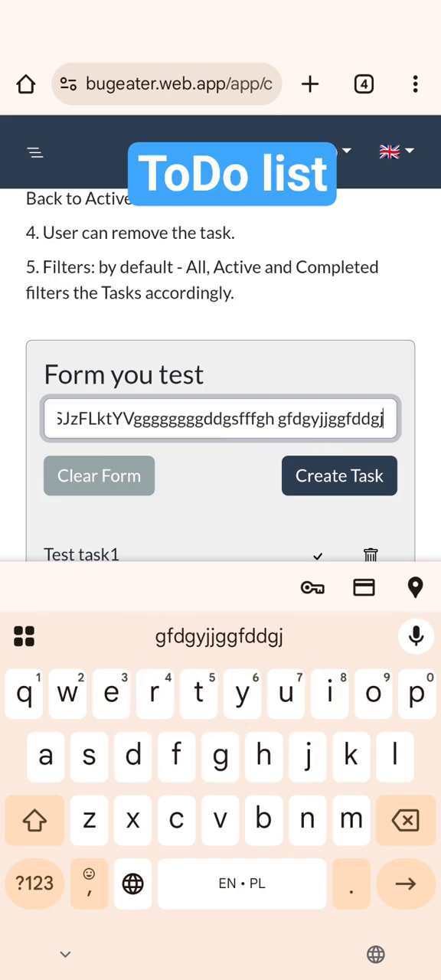
{"action": "type", "text": "jhytfggg"}
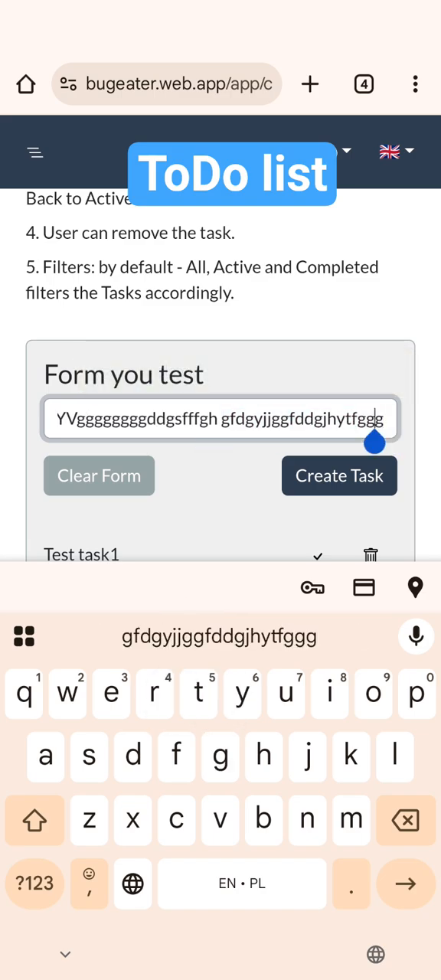
{"action": "double_click", "coordinate": [306, 419]}
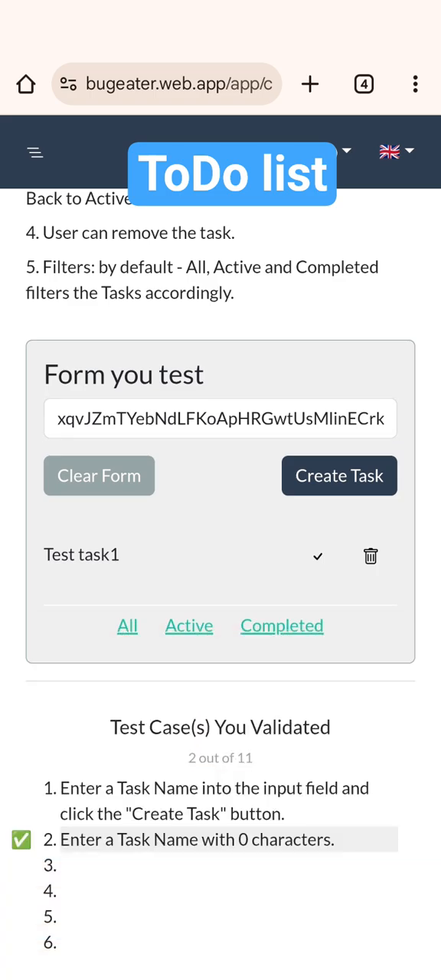
{"action": "left_click", "coordinate": [338, 475]}
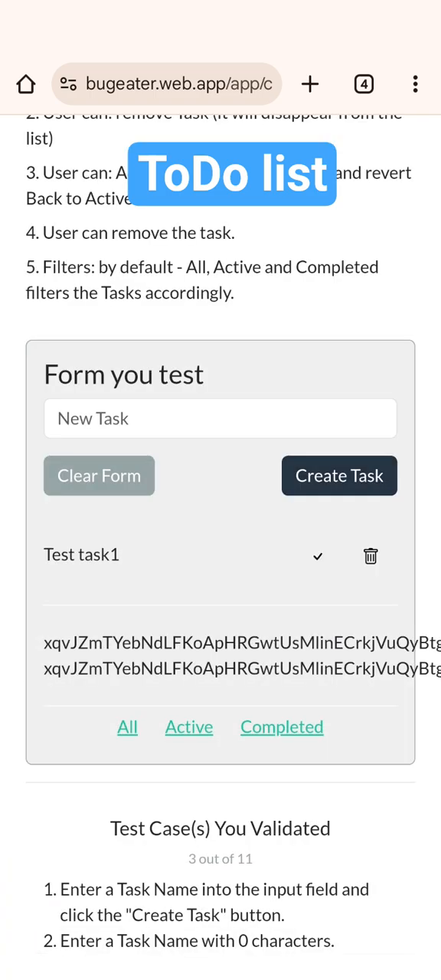
Create Task4 and begin Task5 so the list reaches five tasks and Create Task disables.
{"action": "scroll", "scroll_direction": "down", "scroll_amount": 3}
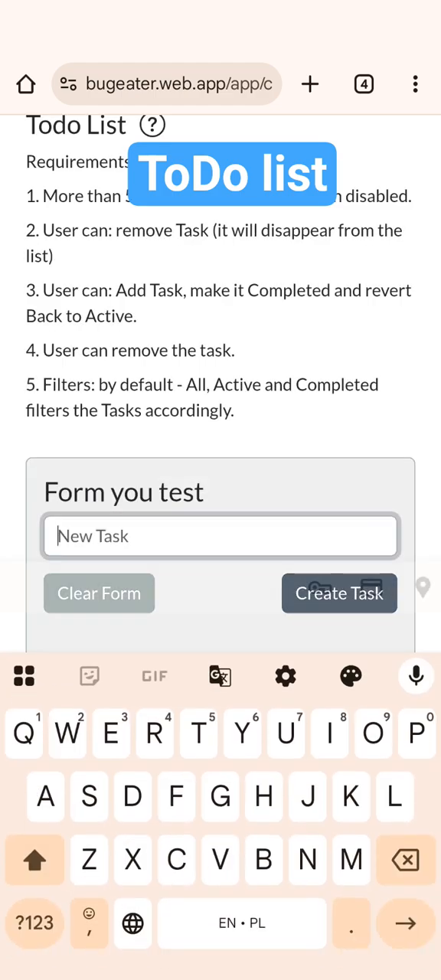
{"action": "type", "text": "Tadk"}
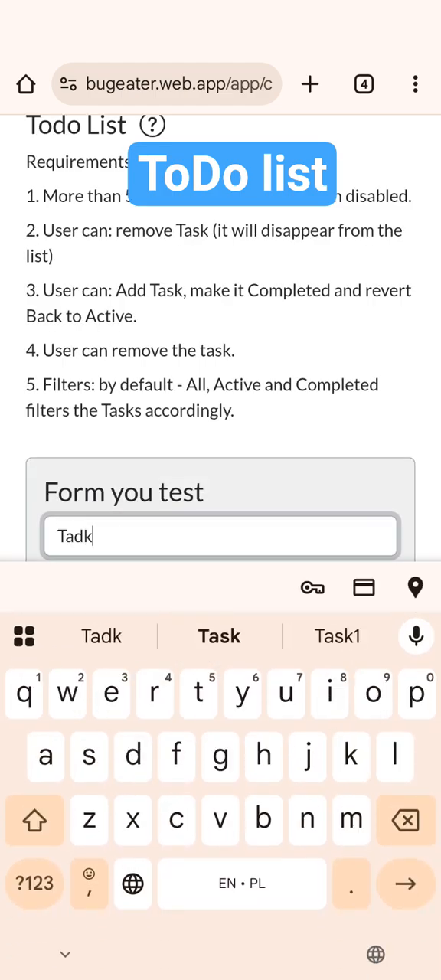
{"action": "type", "text": "4"}
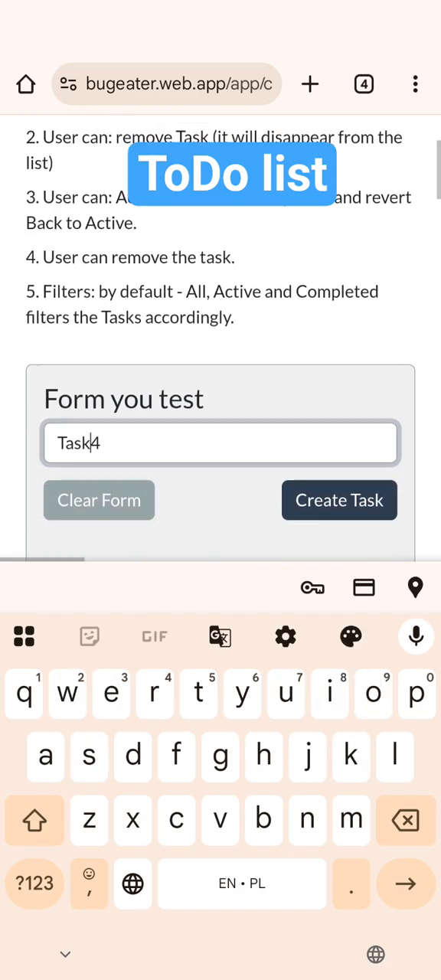
{"action": "left_click", "coordinate": [338, 499]}
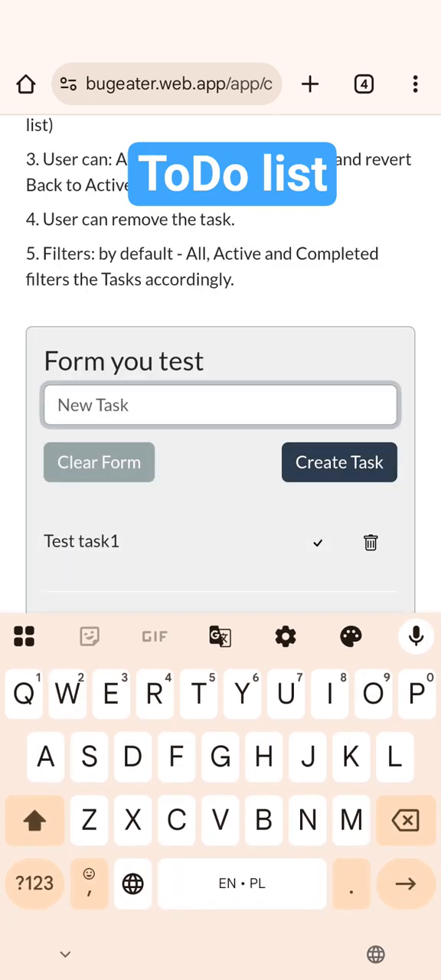
{"action": "type", "text": "Task"}
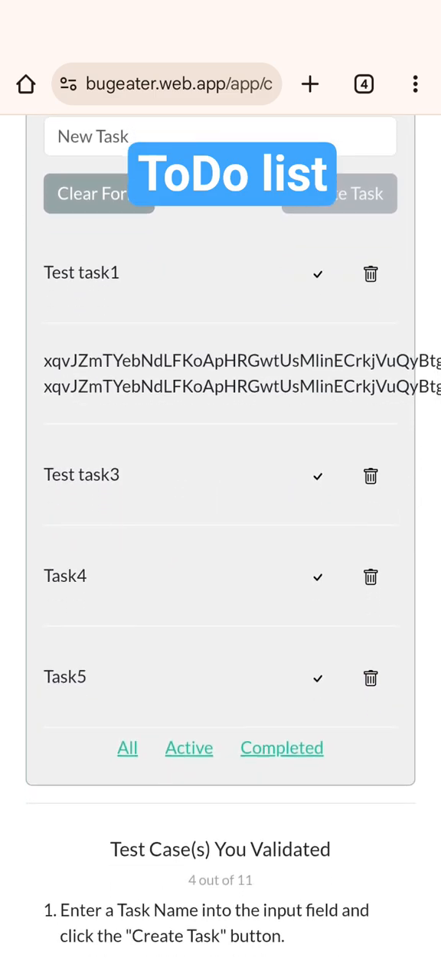
Scroll through the task list and test cases after deleting a task (5 of 11).
{"action": "scroll", "scroll_direction": "down", "scroll_amount": 3}
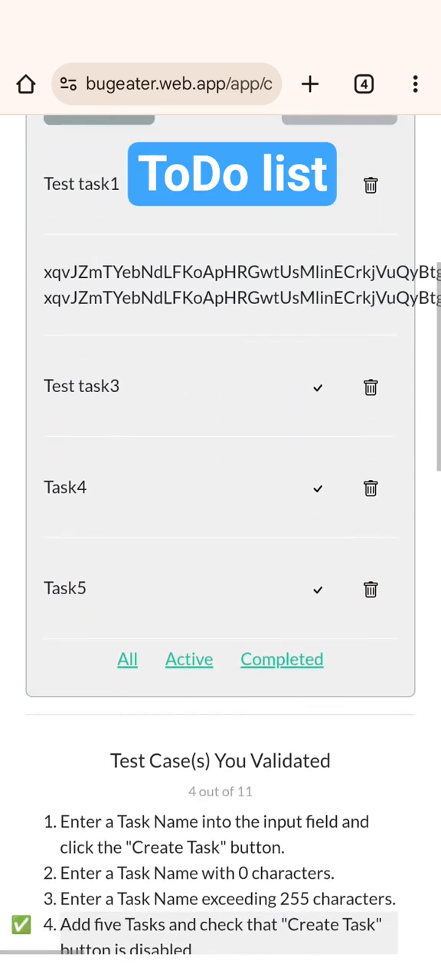
{"action": "scroll", "scroll_direction": "down", "scroll_amount": 3}
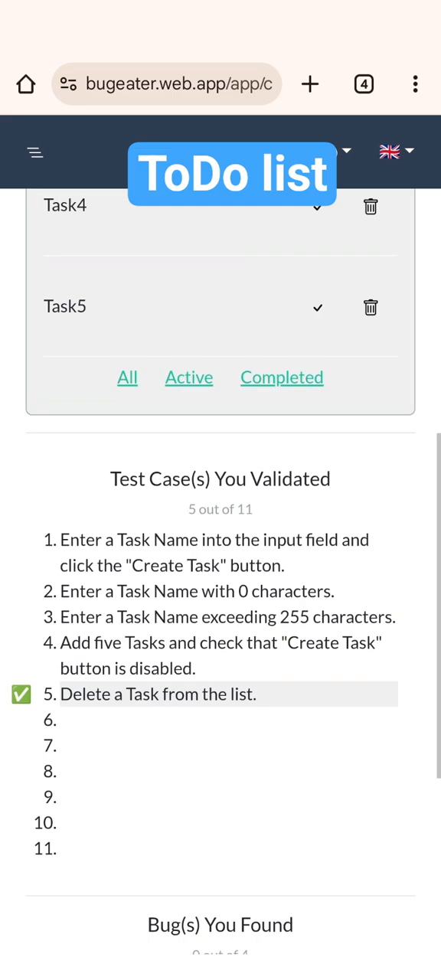
{"action": "scroll", "scroll_direction": "down", "scroll_amount": 3}
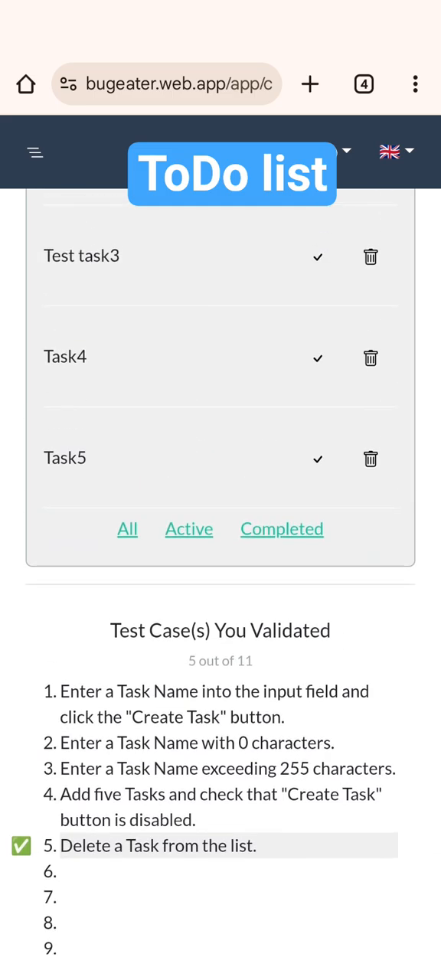
Mark Task4 as completed so it is struck through, reaching 6 of 11 validated.
{"action": "left_click", "coordinate": [317, 357]}
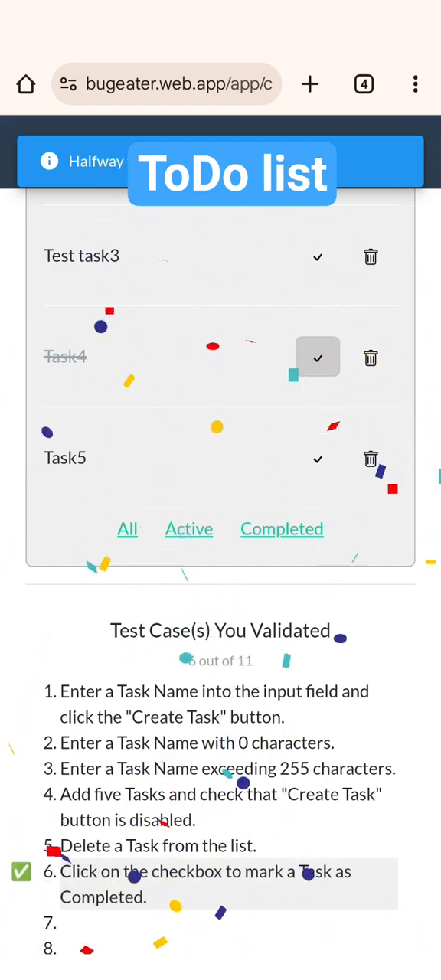
{"action": "scroll", "scroll_direction": "down", "scroll_amount": 3}
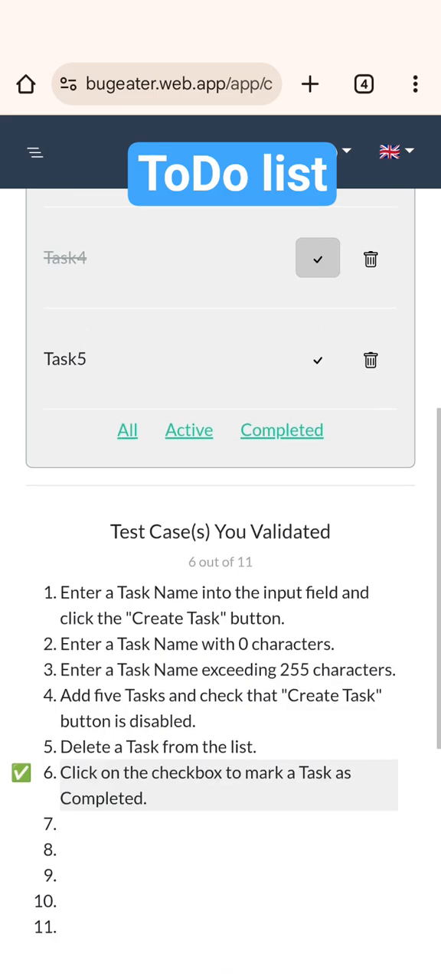
{"action": "scroll", "scroll_direction": "down", "scroll_amount": 3}
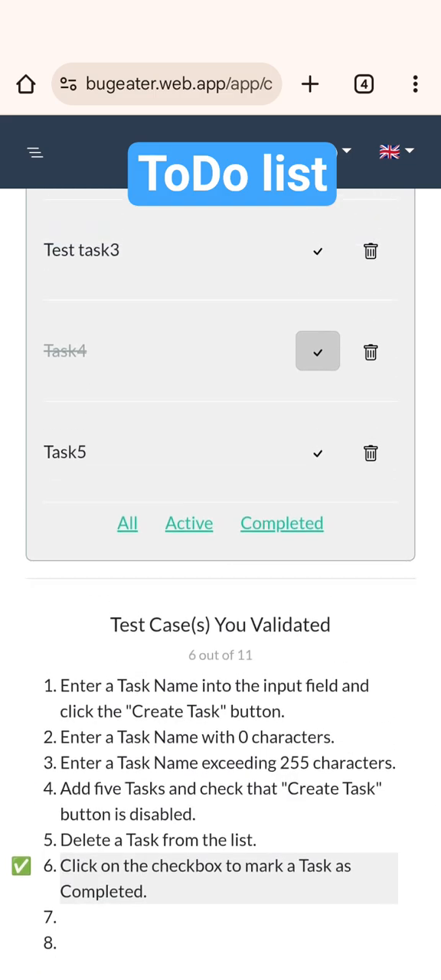